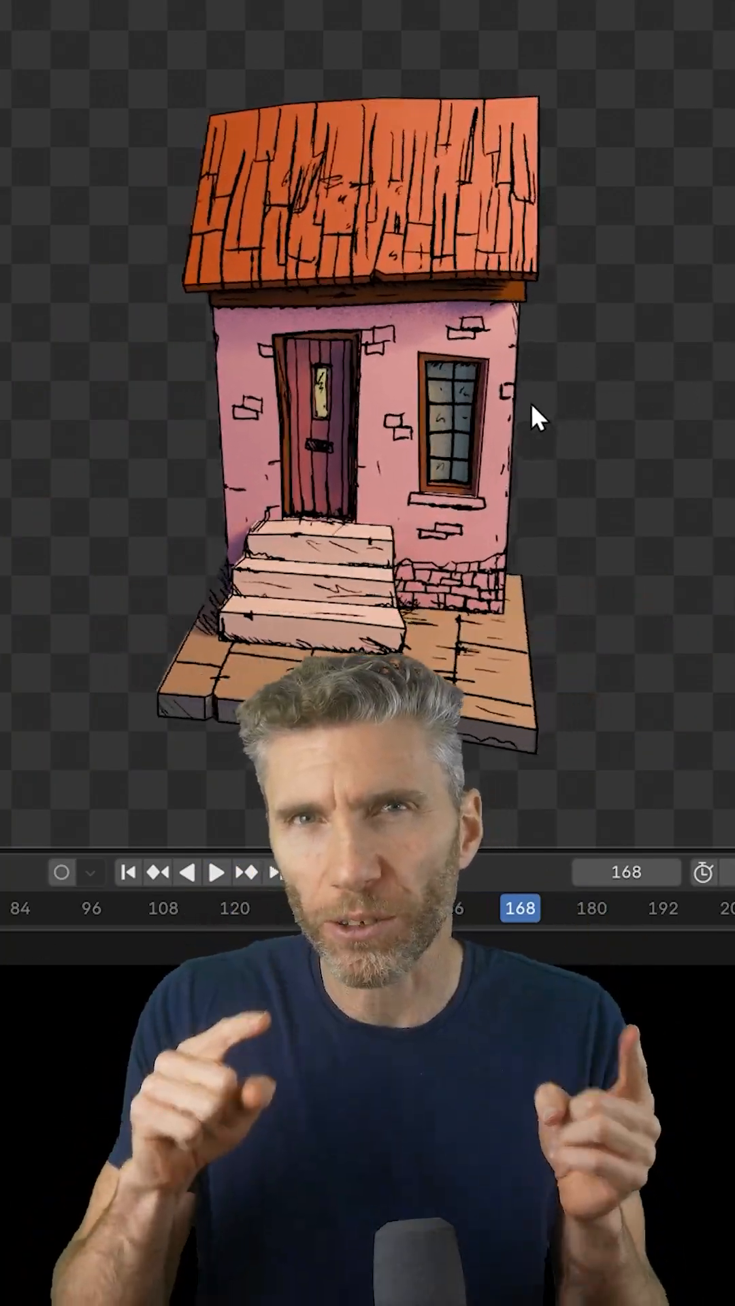
# Scrub the Dope Sheet playhead through the Grease Pencil keyframes to frame 15's squashed oval
pyautogui.click(217, 873)
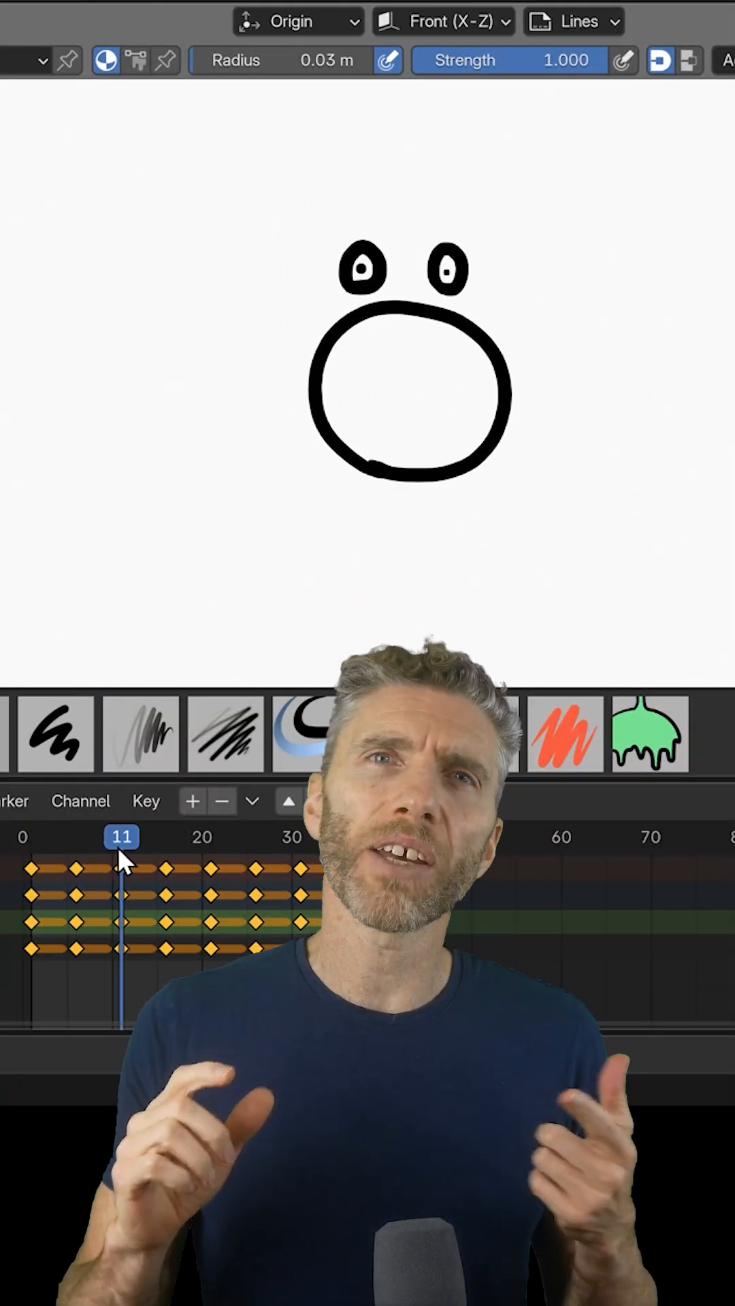
pyautogui.moveTo(121, 837); pyautogui.dragTo(194, 836)
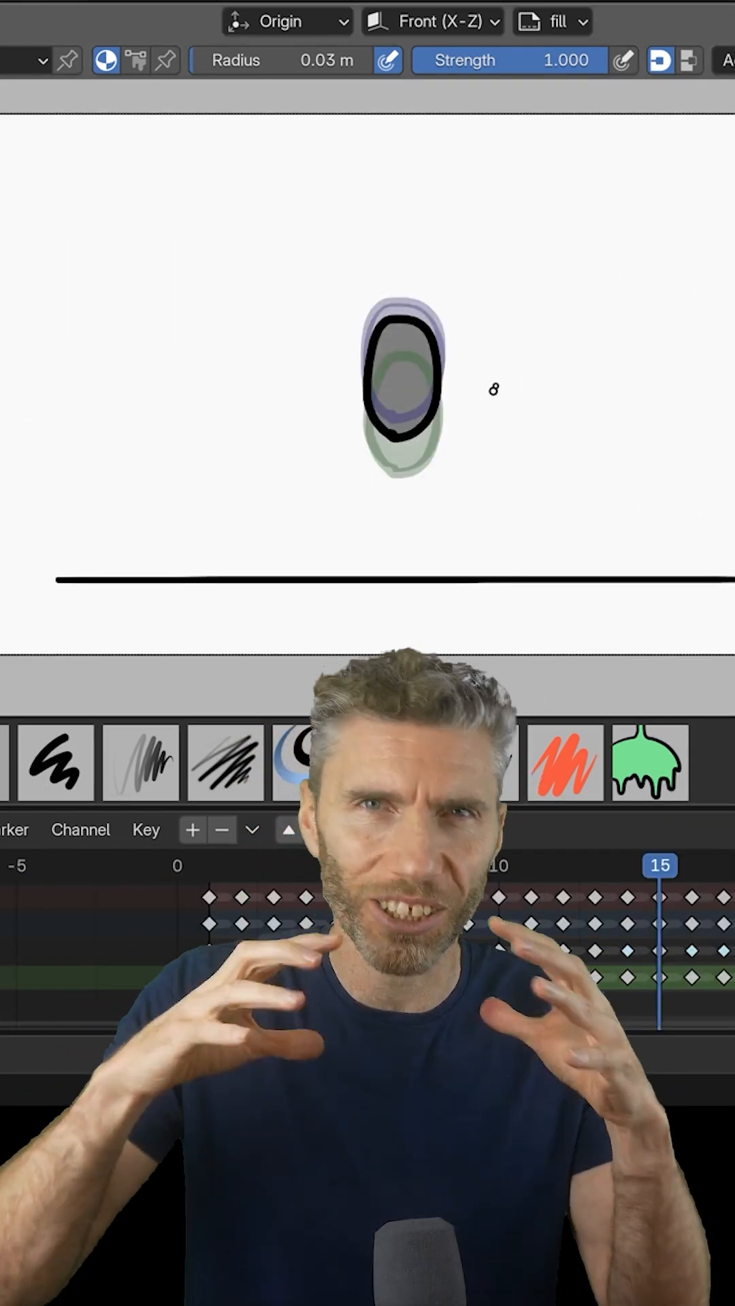
pyautogui.click(561, 865)
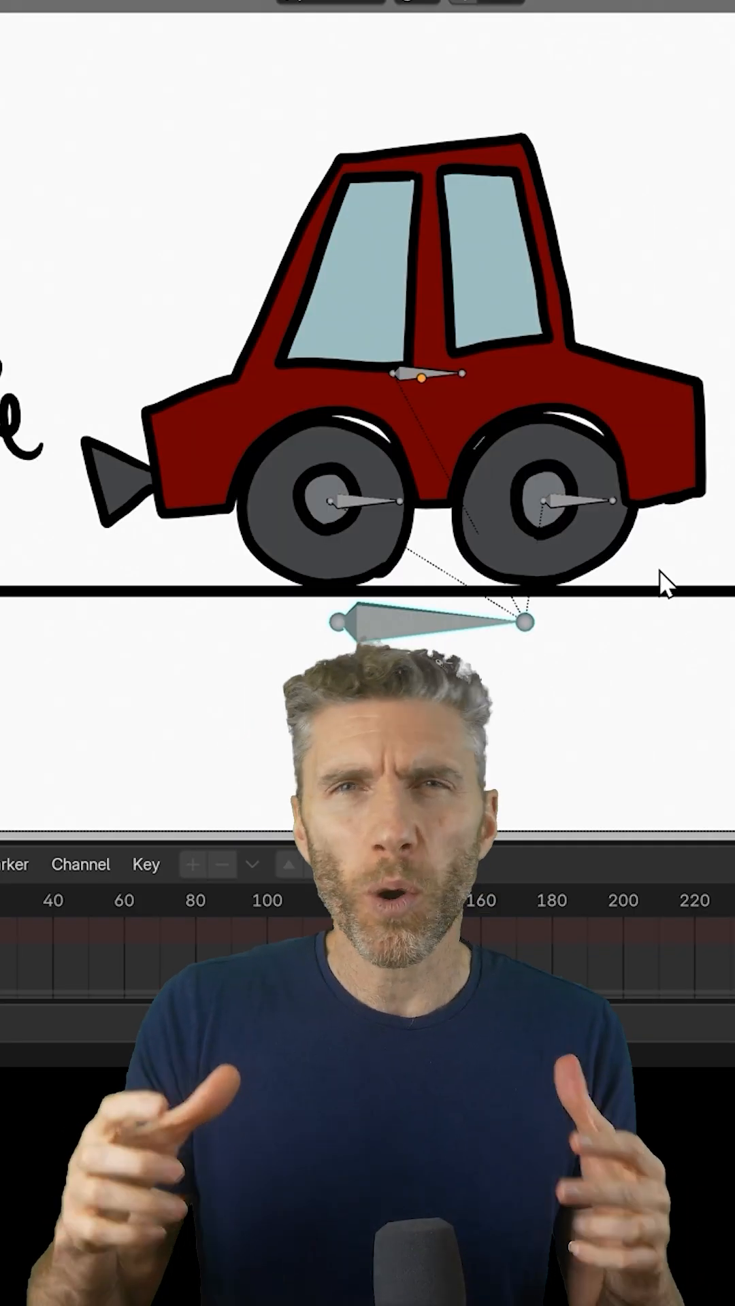
# Start playback of the rigged red cartoon car animation in the viewport
pyautogui.press('space')
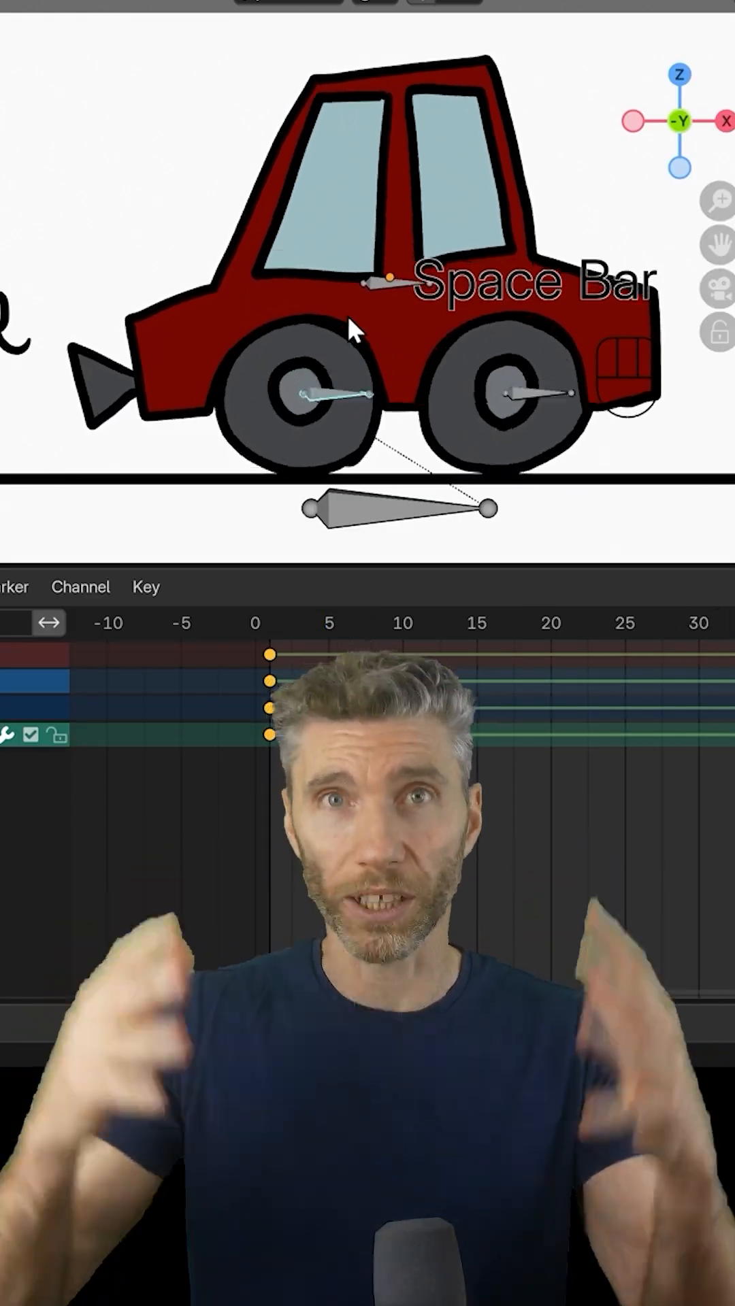